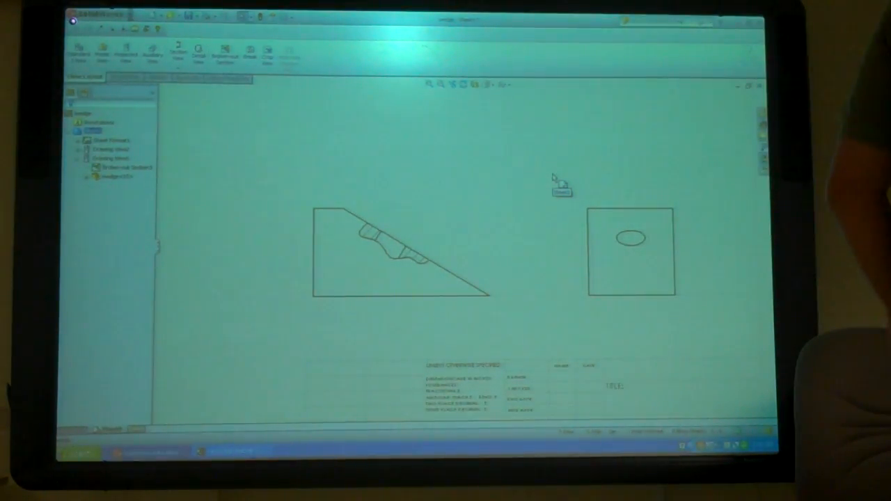
Add a new blank sheet from the sheet tab's context menu
{"action": "right_click", "coordinate": [119, 240]}
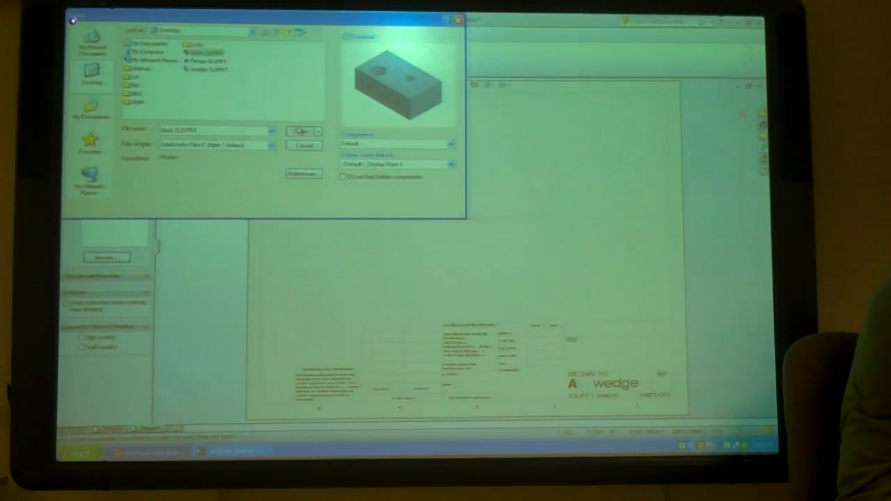
Bring the block part with two holes in and place its top view on the sheet
{"action": "left_click", "coordinate": [300, 131]}
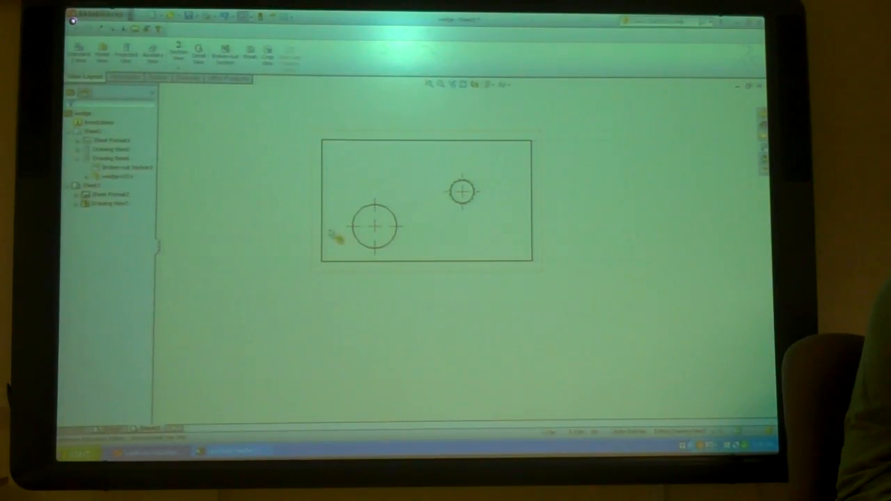
{"action": "mouse_move", "coordinate": [439, 194]}
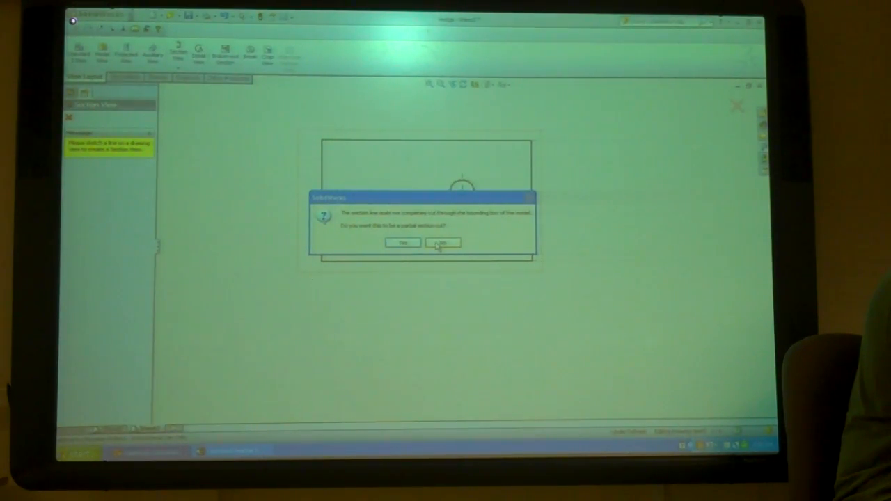
Decline the partial section prompt and start an offset section view stepping through both holes
{"action": "left_click", "coordinate": [443, 243]}
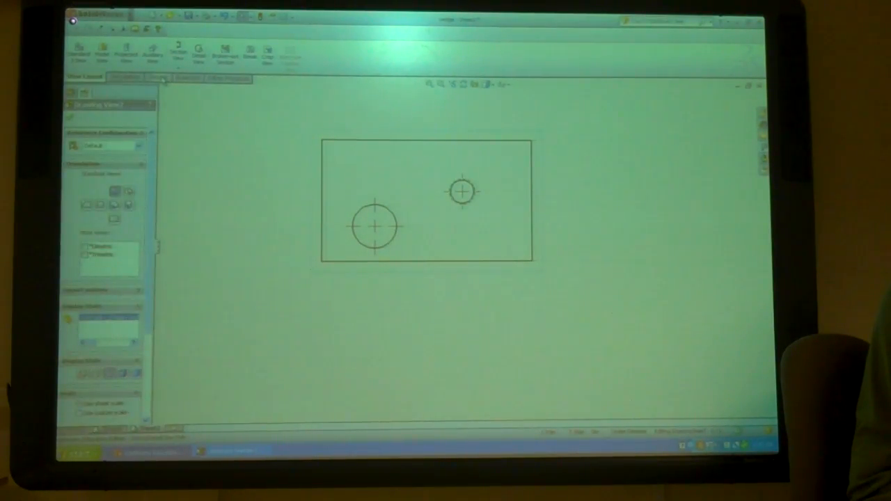
{"action": "left_click", "coordinate": [156, 78]}
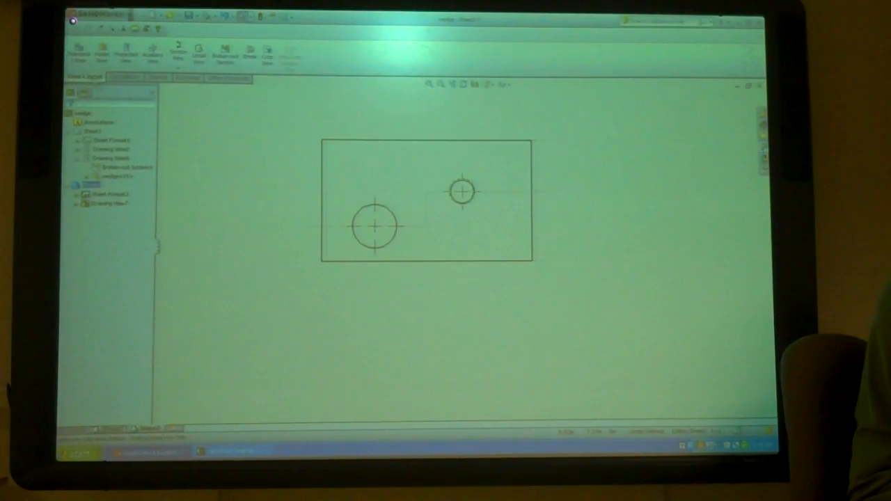
{"action": "left_click", "coordinate": [178, 50]}
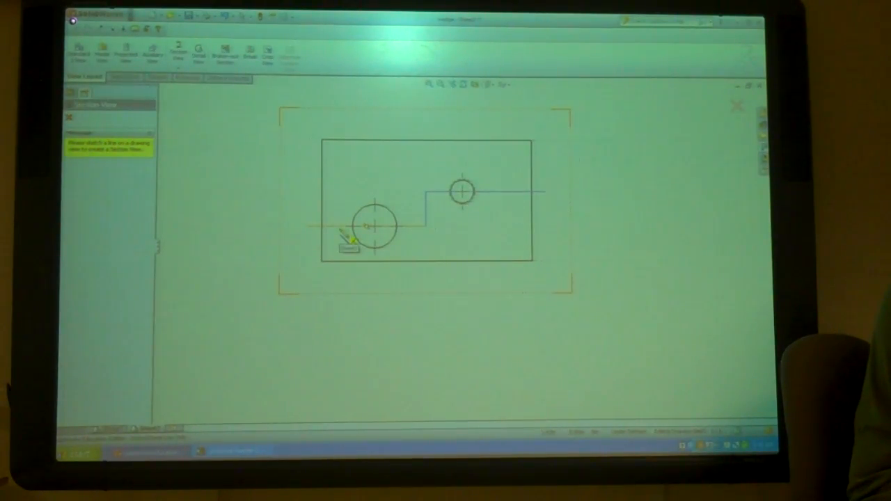